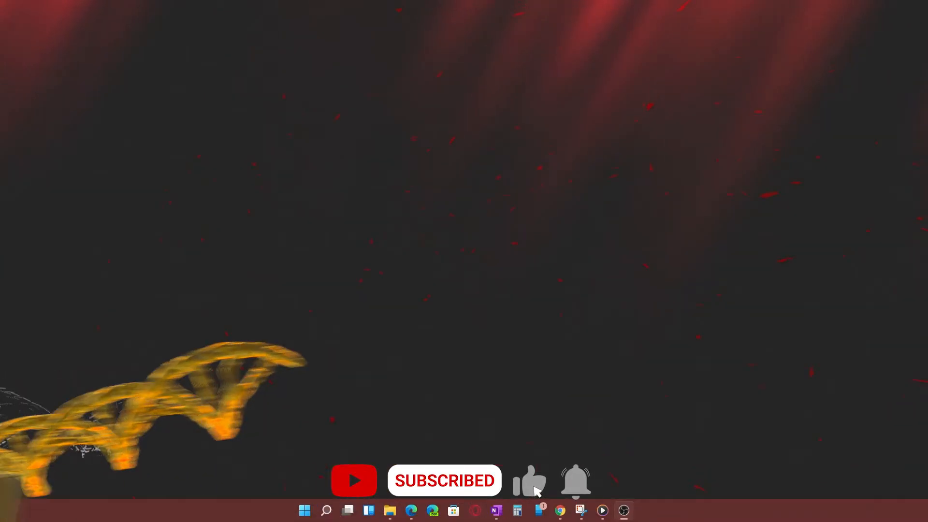
# Step: Launch the new Media Player from the taskbar to its Home welcome screen
pyautogui.click(602, 510)
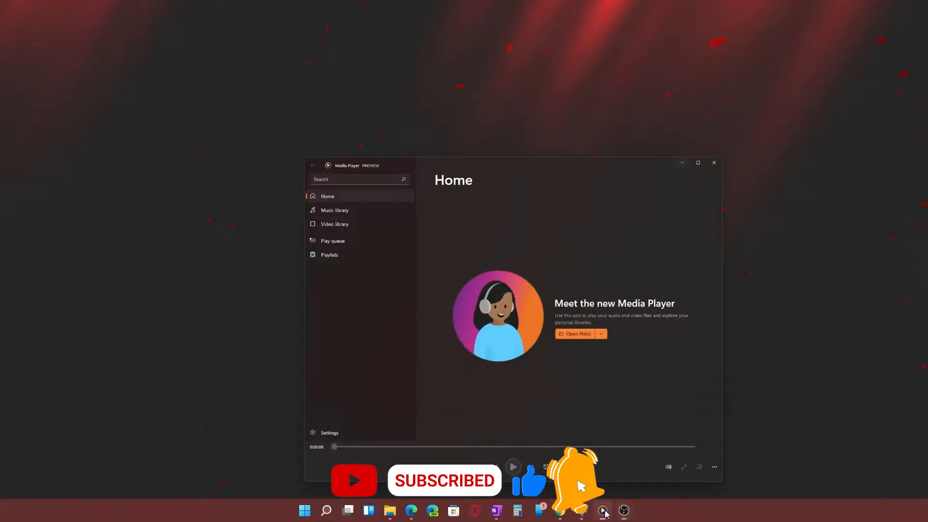